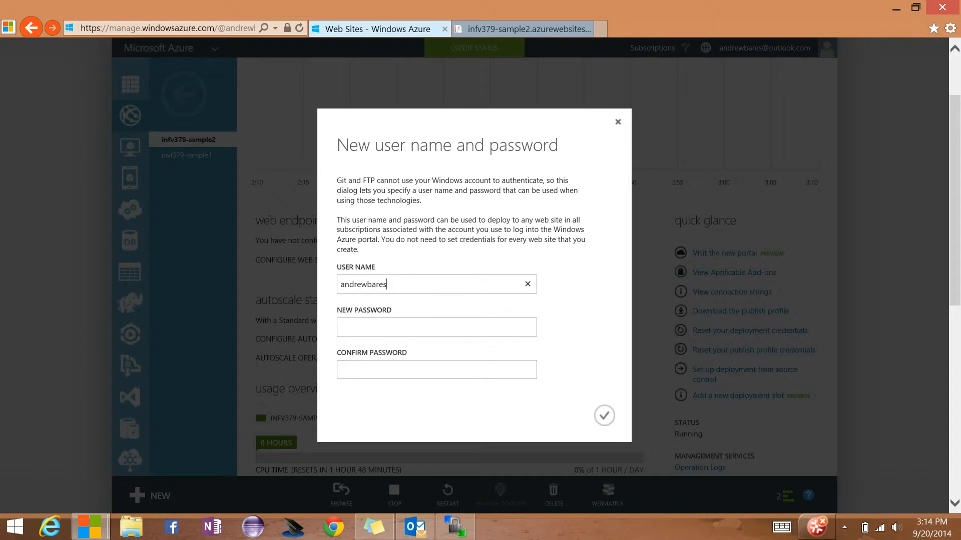
{"action": "left_click", "coordinate": [436, 326]}
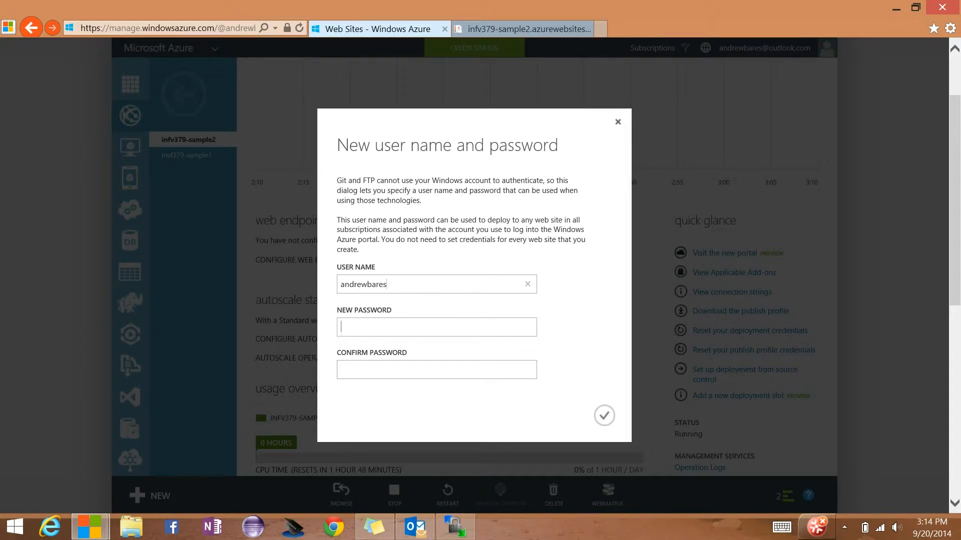
{"action": "left_click", "coordinate": [435, 326]}
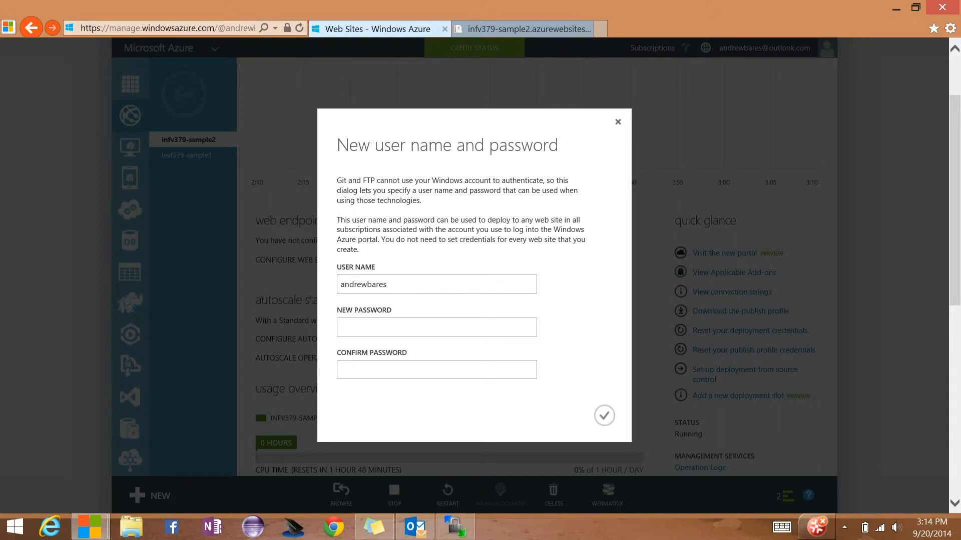